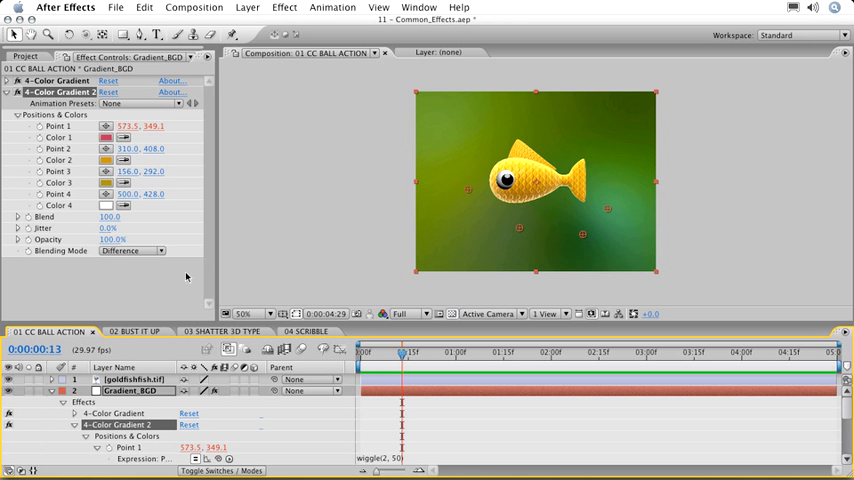
Step: Switch to the 03 SHATTER 3D TYPE comp and inspect the TYPE precomp's TOTAL 3D text
{"action": "left_click", "coordinate": [220, 332]}
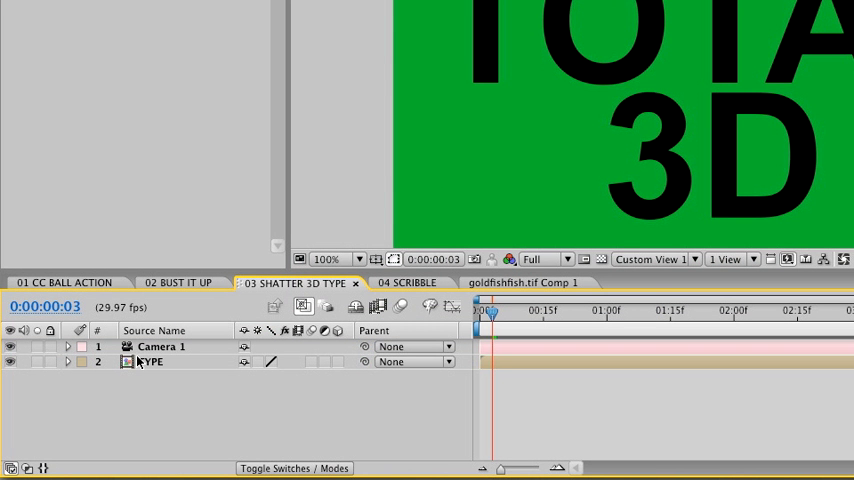
{"action": "double_click", "coordinate": [152, 360]}
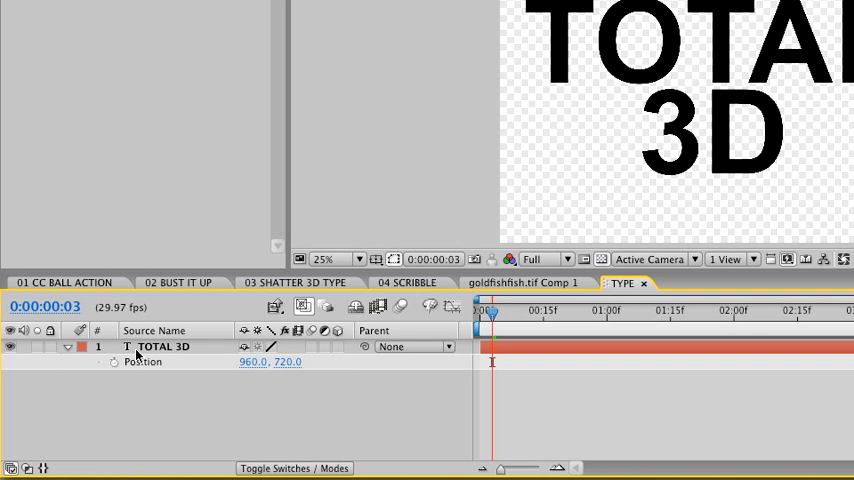
{"action": "mouse_move", "coordinate": [280, 306]}
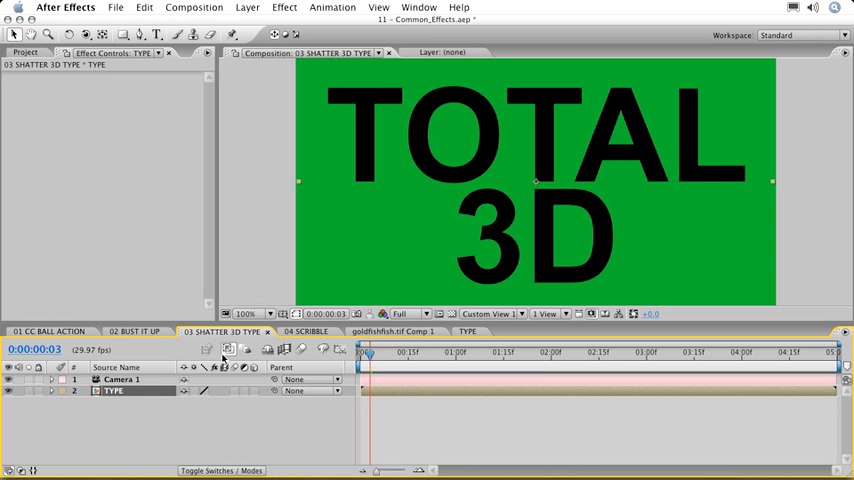
Step: Apply Shatter to the TYPE layer and set its View to Rendered
{"action": "left_click", "coordinate": [284, 8]}
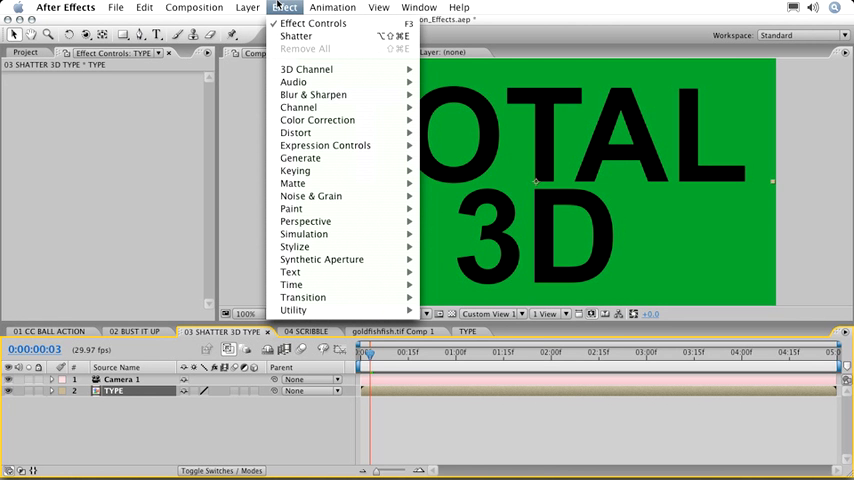
{"action": "mouse_move", "coordinate": [310, 196]}
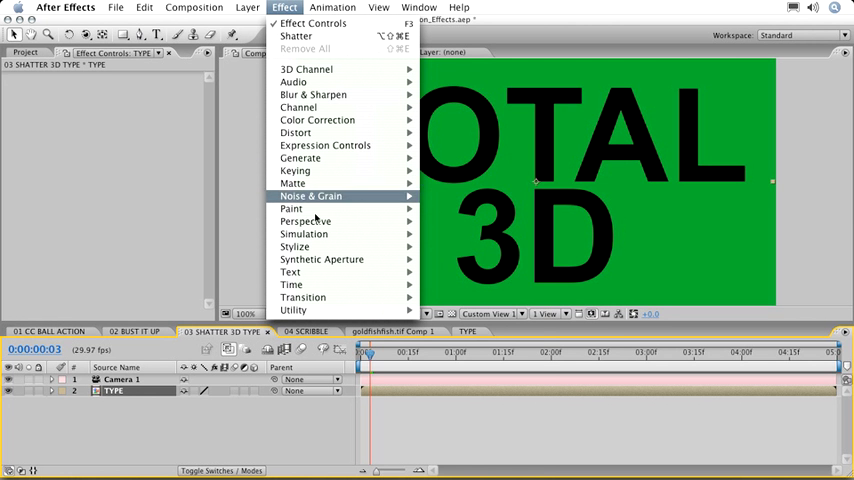
{"action": "mouse_move", "coordinate": [304, 232]}
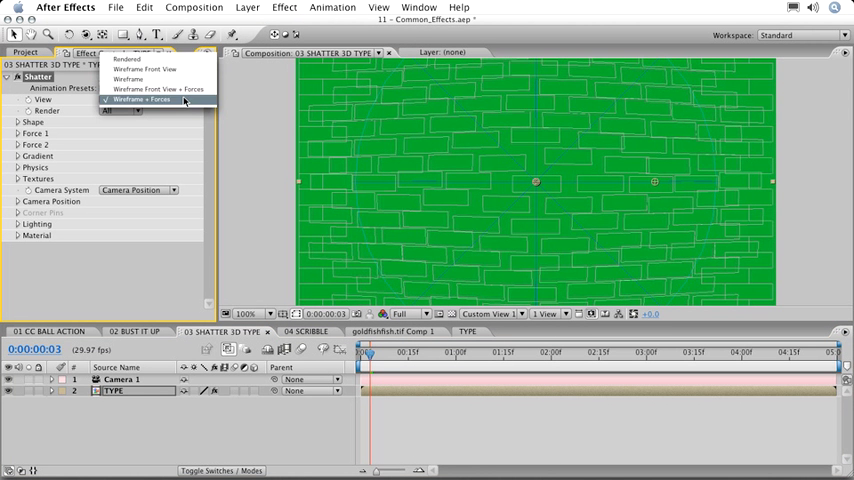
{"action": "left_click", "coordinate": [128, 58]}
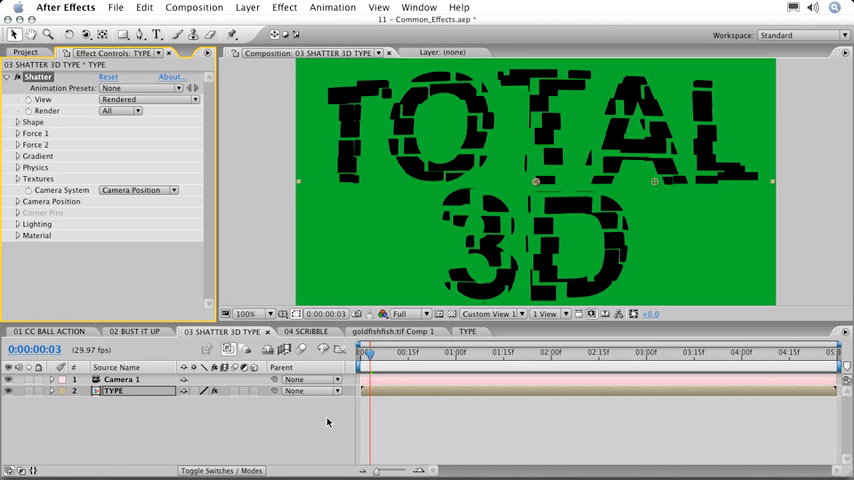
Step: Switch the Shatter Shape pattern from Bricks to Puzzle
{"action": "left_click", "coordinate": [20, 120]}
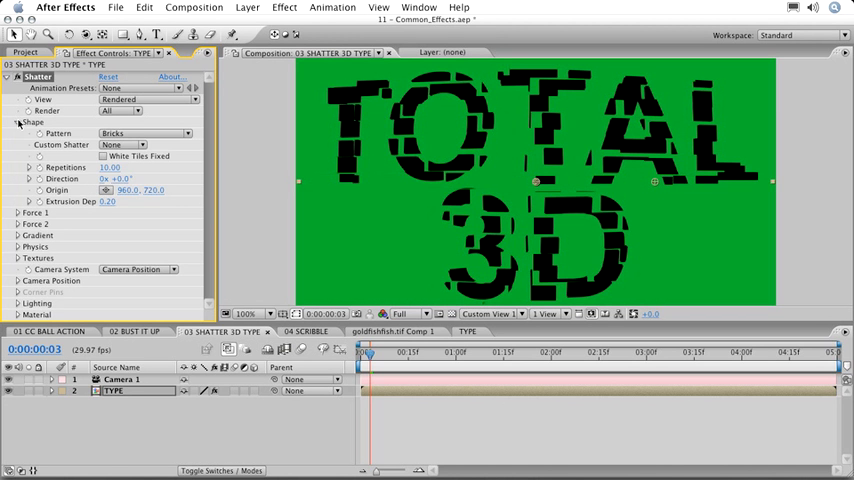
{"action": "left_click", "coordinate": [144, 132]}
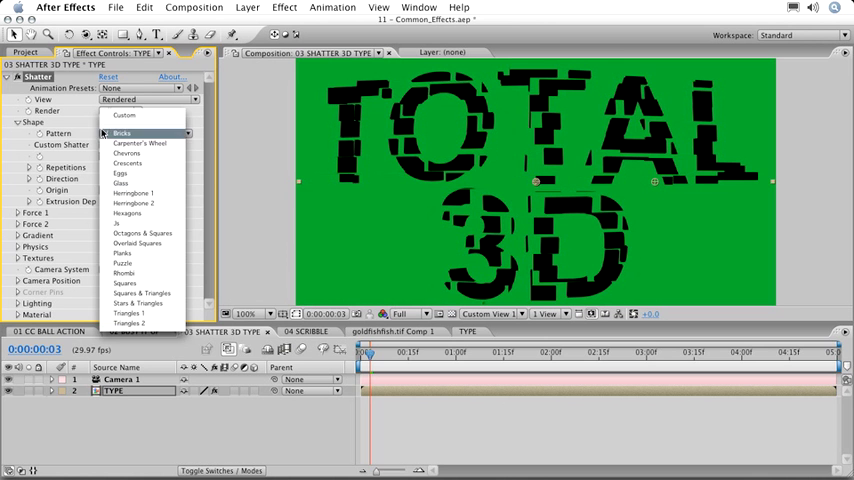
{"action": "left_click", "coordinate": [120, 132]}
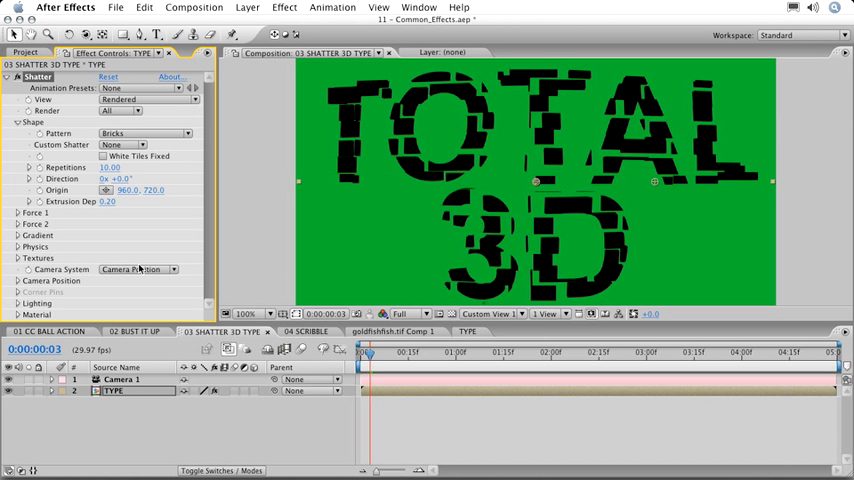
{"action": "left_click", "coordinate": [144, 132]}
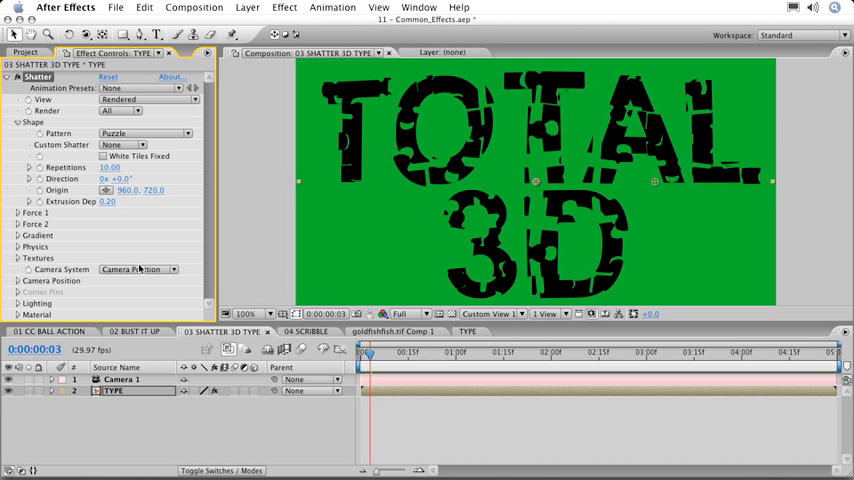
{"action": "left_click", "coordinate": [144, 132]}
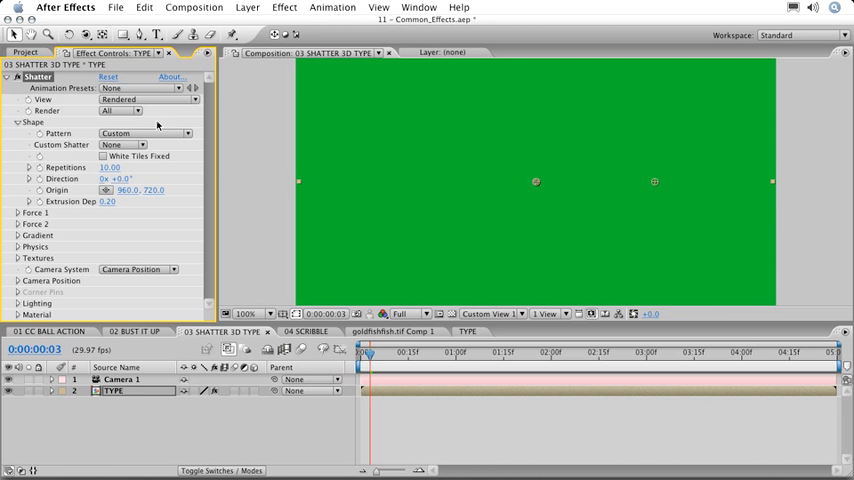
{"action": "mouse_move", "coordinate": [140, 146]}
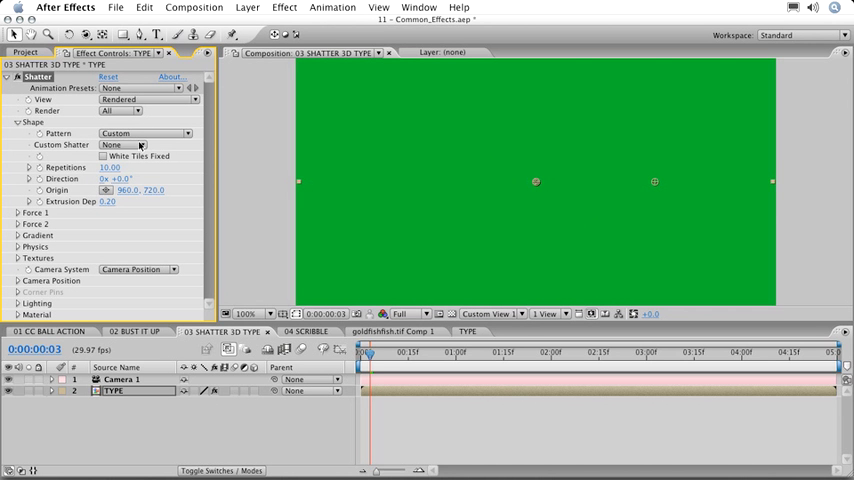
Step: Use the TYPE layer as the Custom Shatter Map and begin editing Extrusion Depth
{"action": "left_click", "coordinate": [144, 144]}
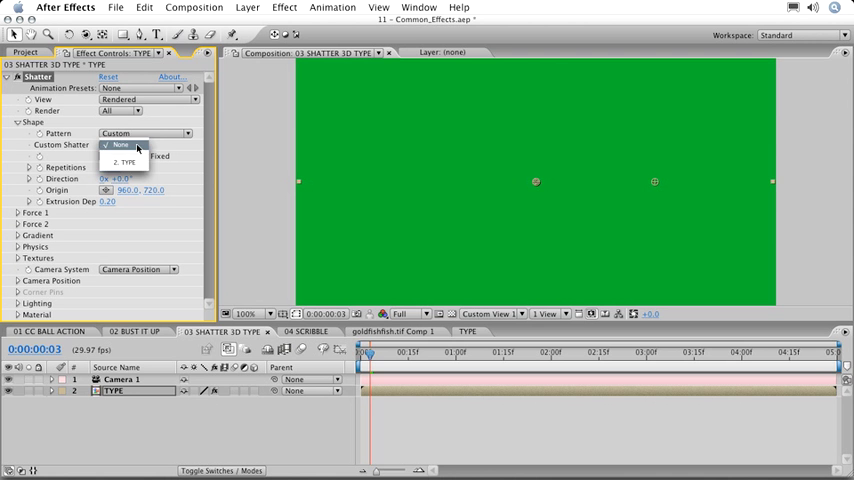
{"action": "left_click", "coordinate": [124, 160]}
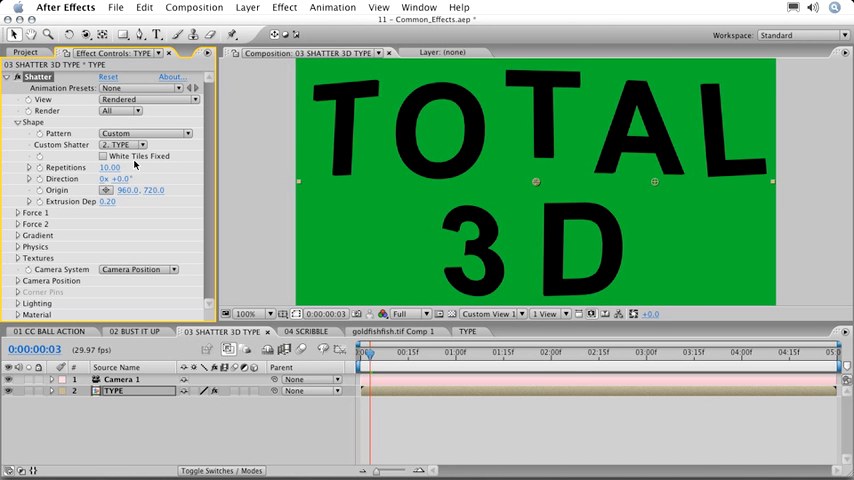
{"action": "left_click", "coordinate": [364, 352]}
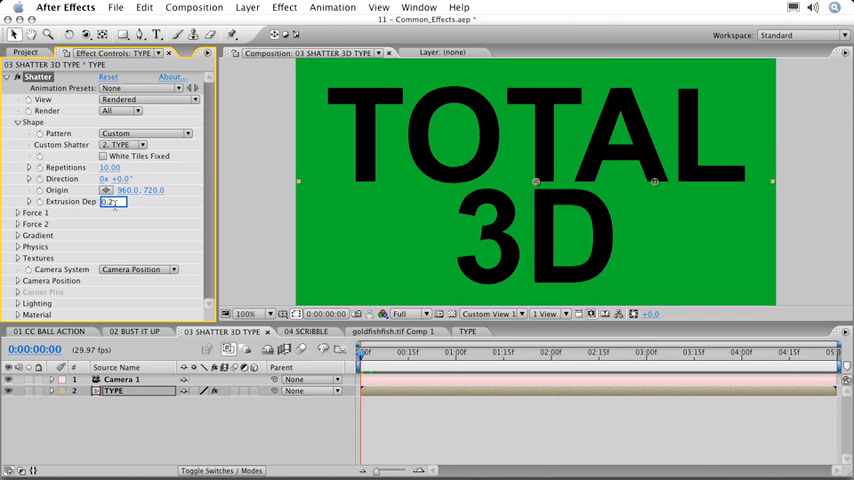
{"action": "type", "text": "2.00"}
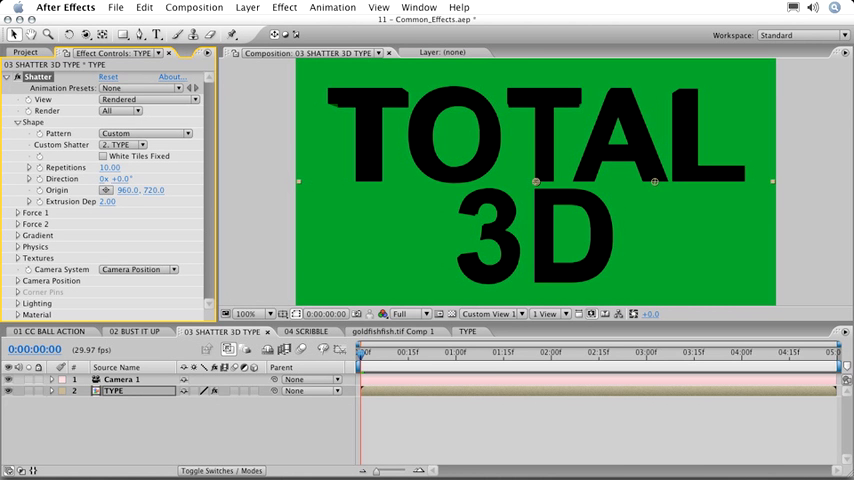
{"action": "mouse_move", "coordinate": [126, 210]}
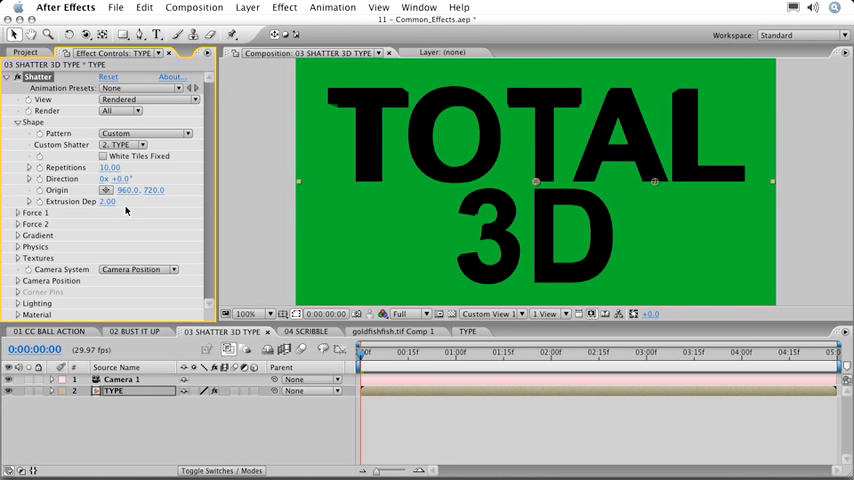
{"action": "mouse_move", "coordinate": [56, 300]}
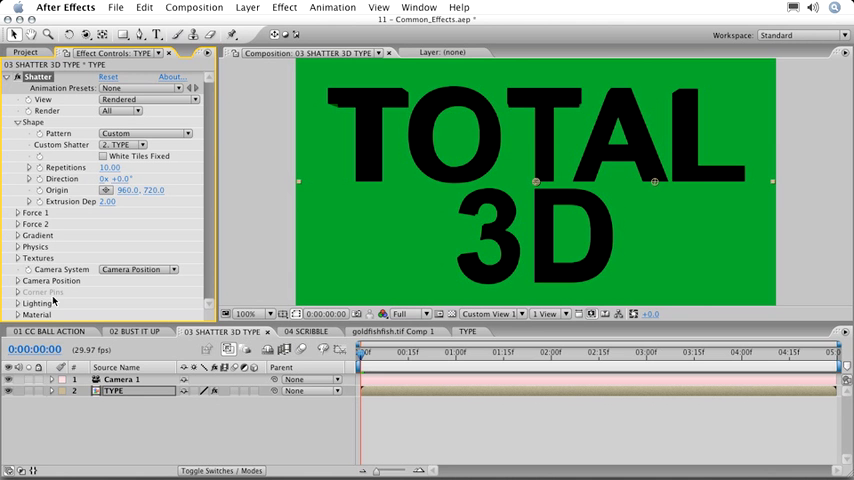
{"action": "mouse_move", "coordinate": [26, 266]}
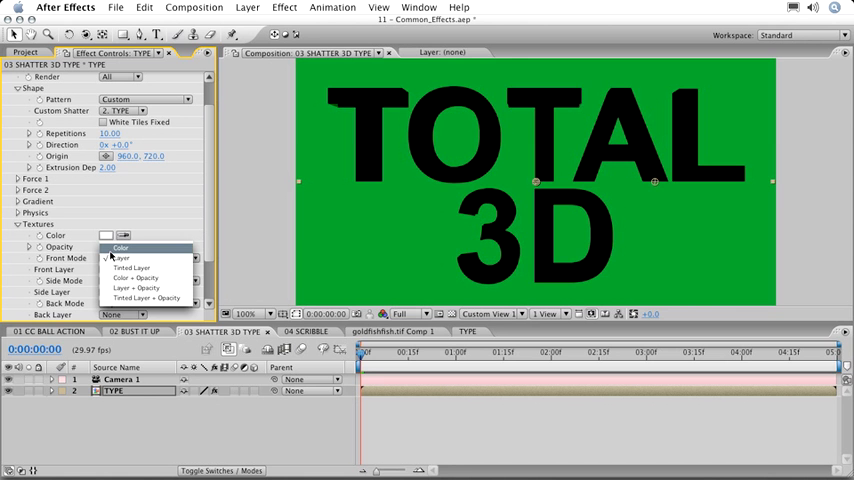
Step: Set Front Mode to Color and give the letter faces a pale cyan colour
{"action": "left_click", "coordinate": [120, 246]}
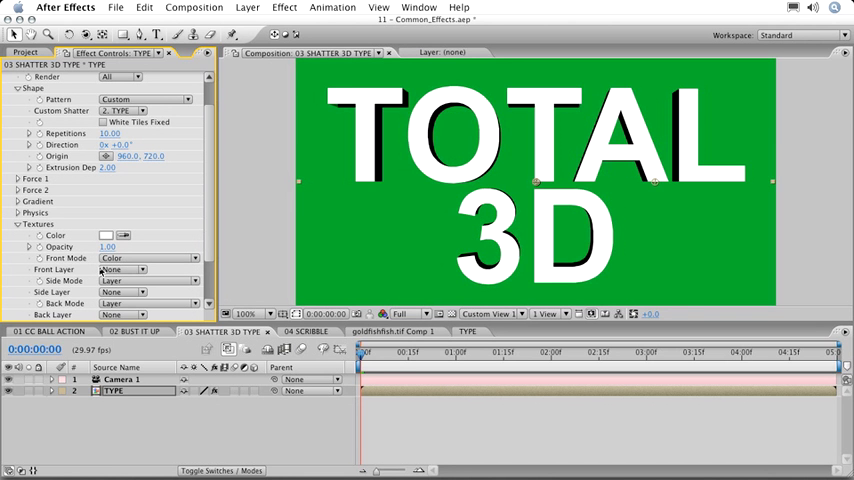
{"action": "left_click", "coordinate": [120, 268]}
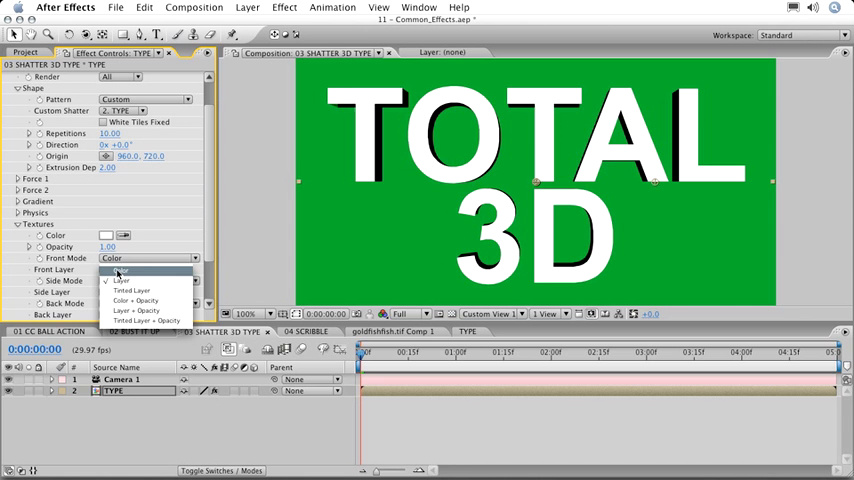
{"action": "left_click", "coordinate": [120, 280]}
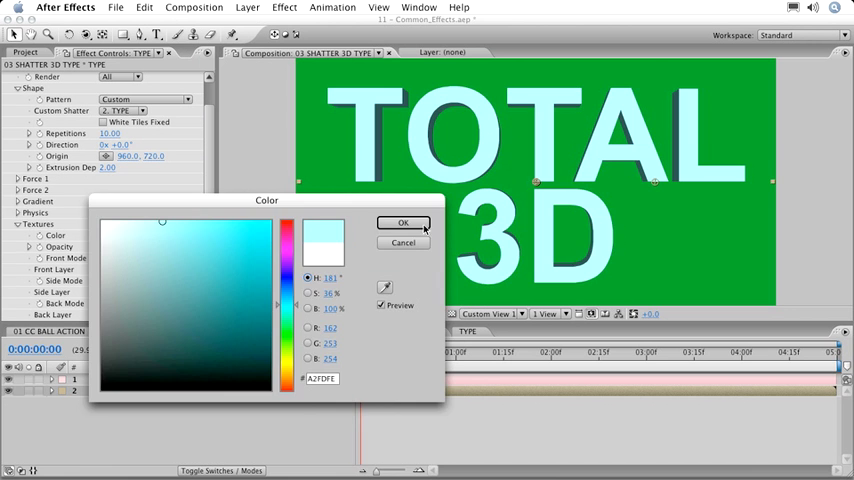
{"action": "left_click", "coordinate": [404, 222]}
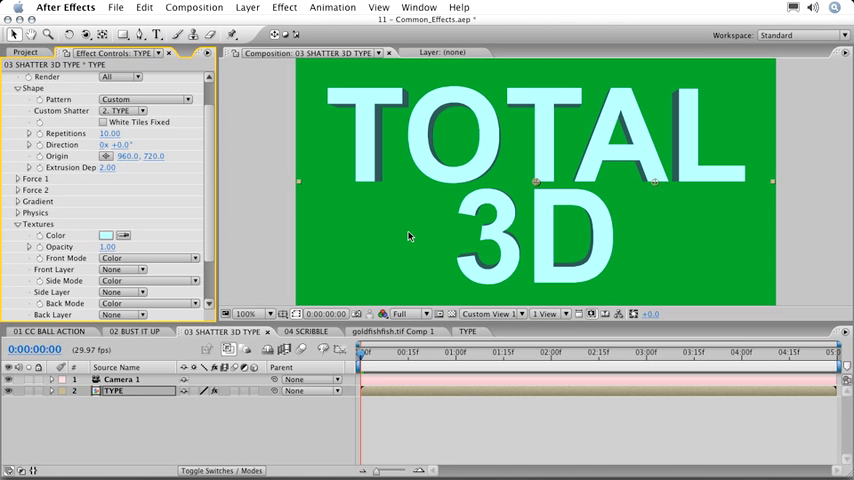
{"action": "mouse_move", "coordinate": [380, 188]}
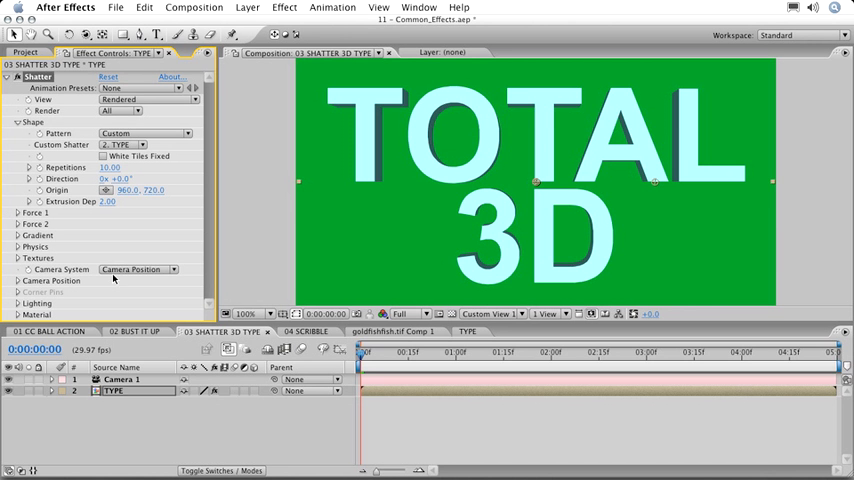
{"action": "mouse_move", "coordinate": [354, 256]}
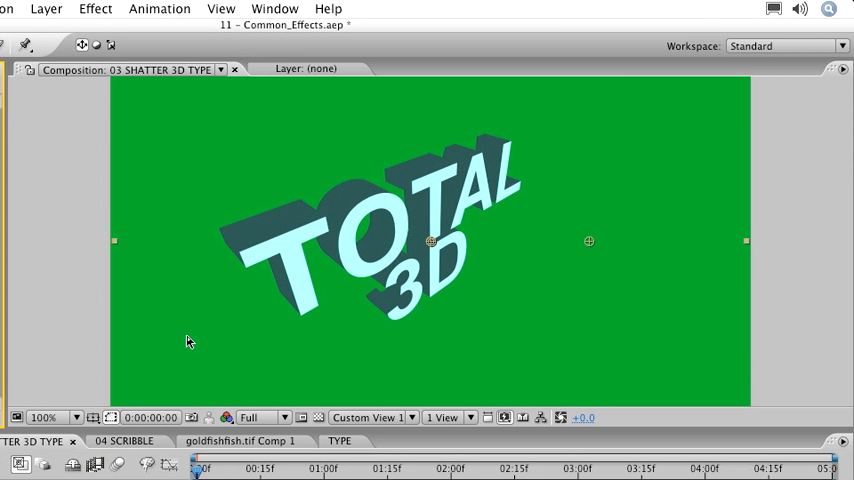
{"action": "mouse_move", "coordinate": [188, 336]}
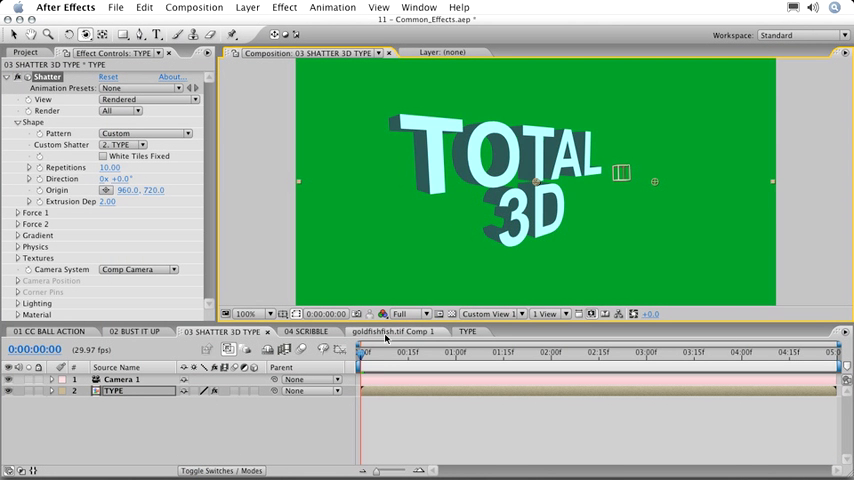
{"action": "left_click_drag", "start_coordinate": [364, 352], "coordinate": [380, 352]}
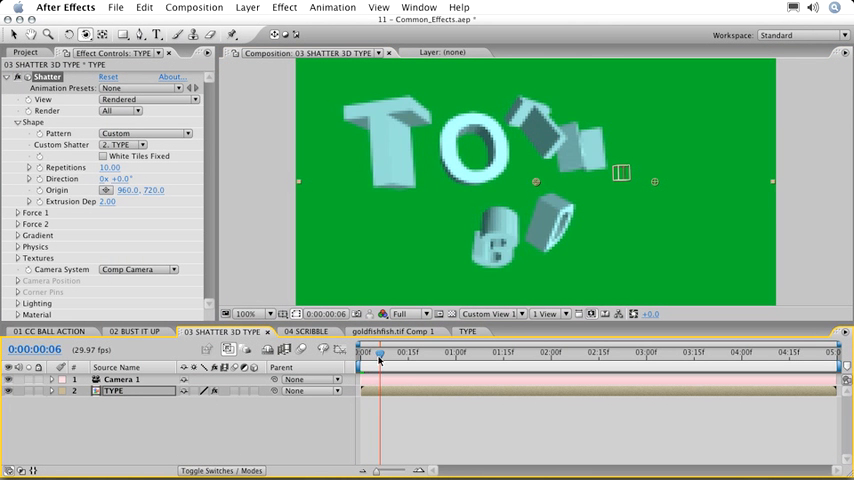
{"action": "left_click_drag", "start_coordinate": [380, 352], "coordinate": [404, 352]}
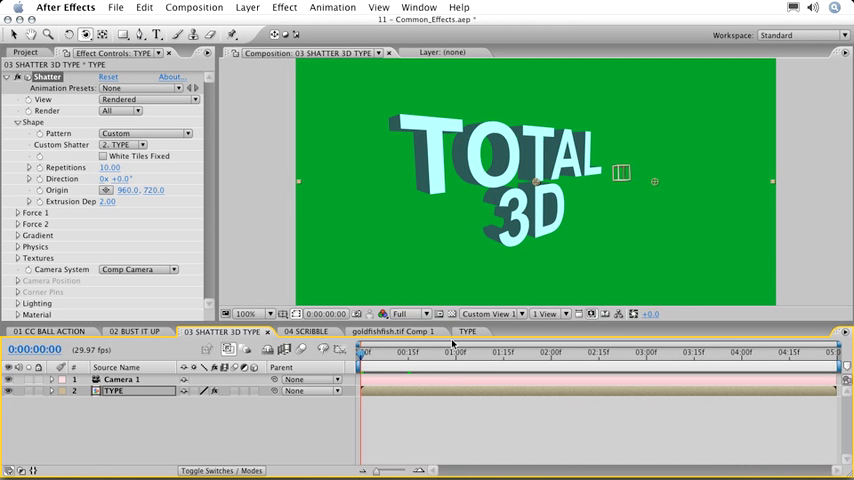
Step: Edit the TYPE precomp text to THIS IS 3D and return to the 3D comp
{"action": "left_click", "coordinate": [468, 332]}
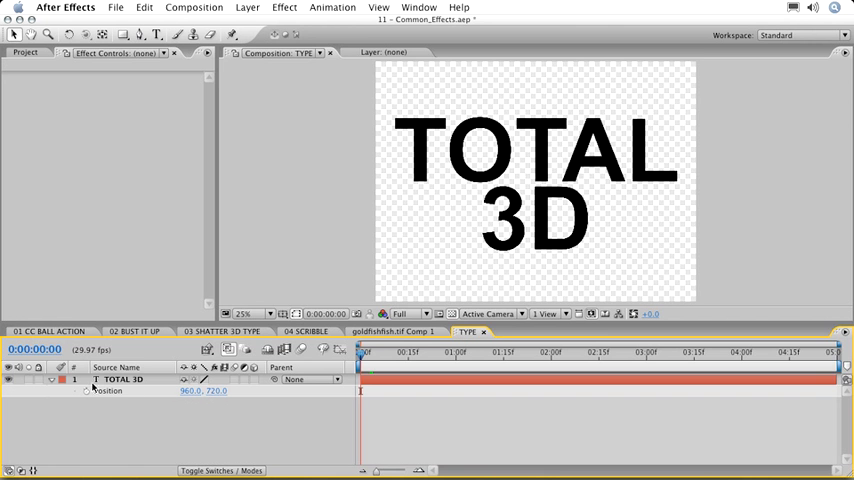
{"action": "left_click", "coordinate": [122, 380]}
{"action": "type", "text": "THIS IS"}
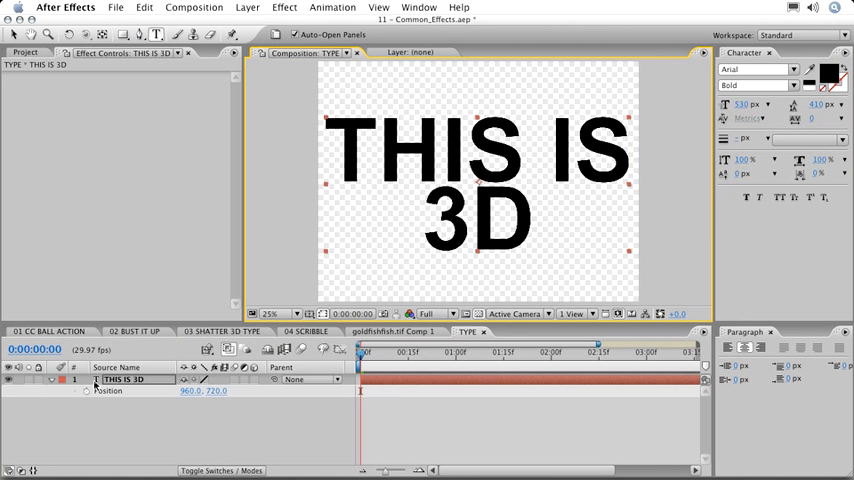
{"action": "mouse_move", "coordinate": [208, 350]}
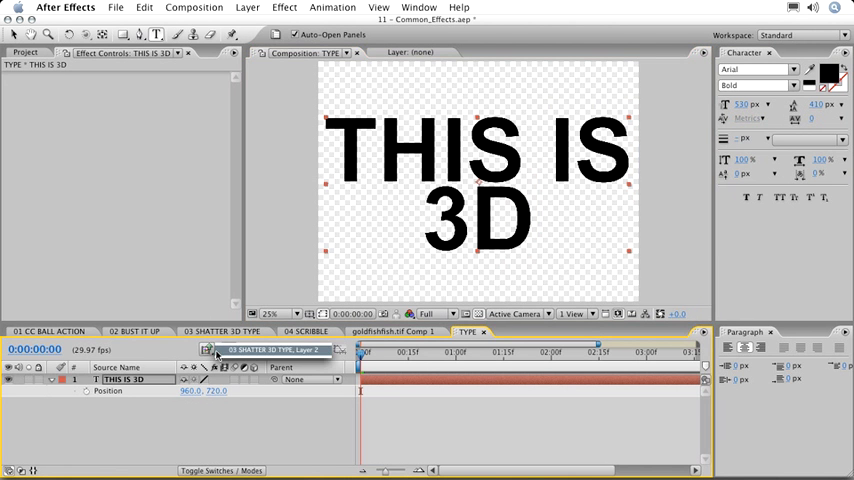
{"action": "left_click", "coordinate": [222, 332]}
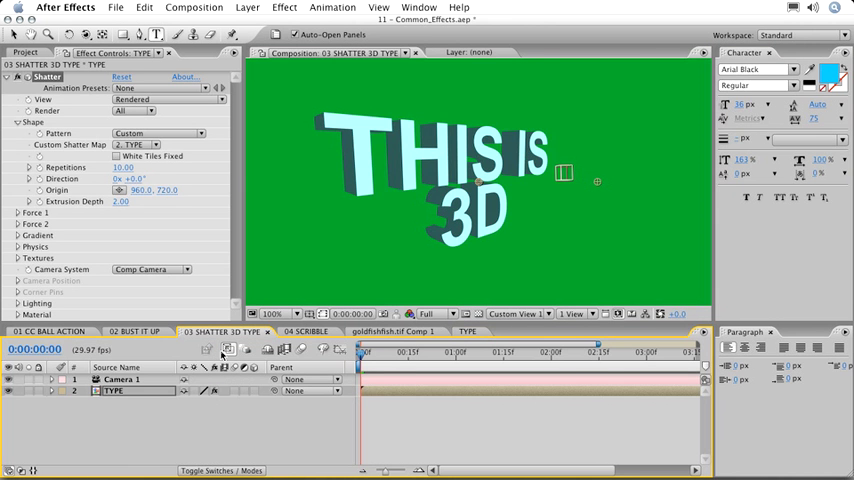